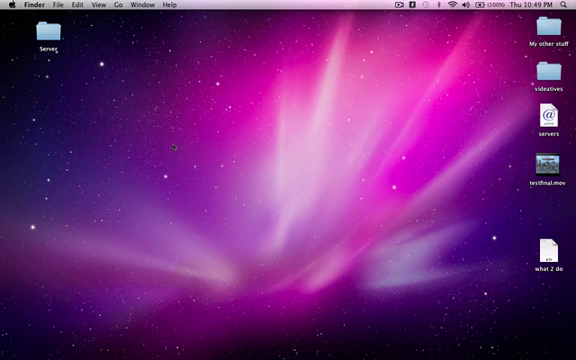
# Step: Download minecraft_server.jar from minecraft.net's multiplayer page to the desktop
pyautogui.click(10, 6)
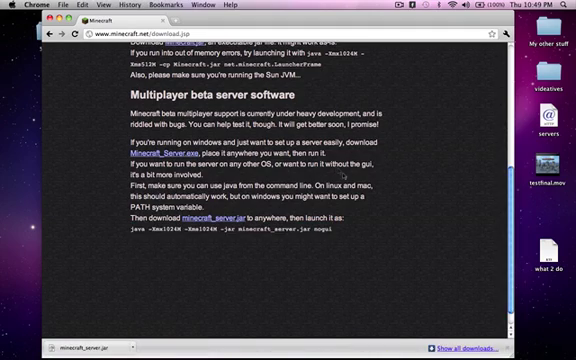
pyautogui.scroll(3)
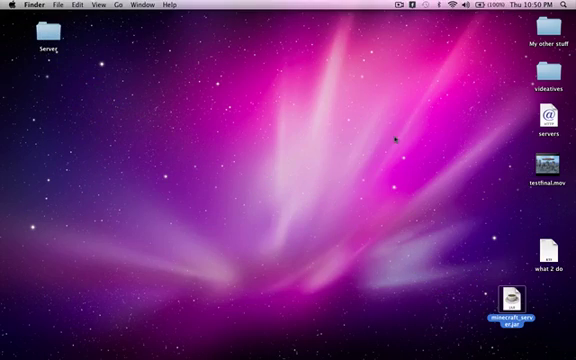
pyautogui.rightClick(400, 140)
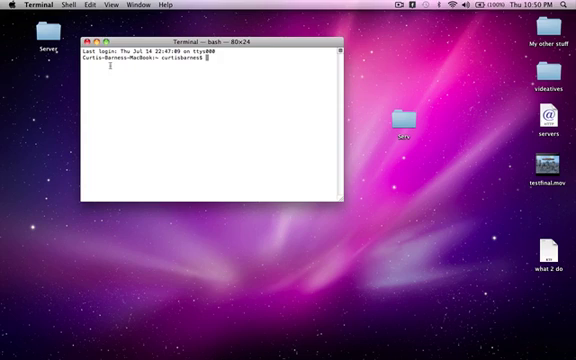
# Step: Change directory to Desktop/server using Tab completion
pyautogui.write('cd ~')
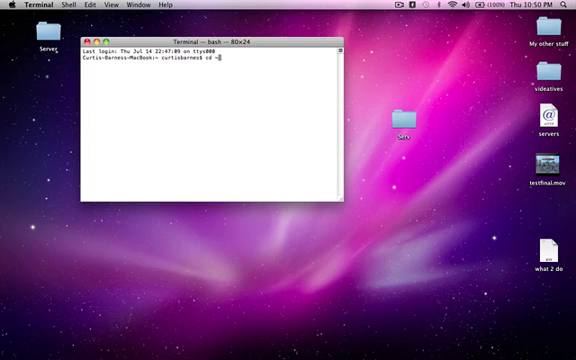
pyautogui.write('/desktop')
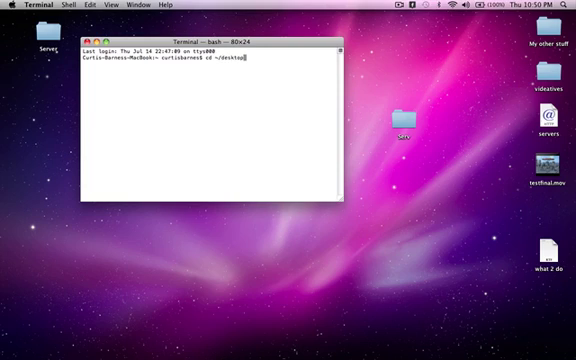
pyautogui.write('serv')
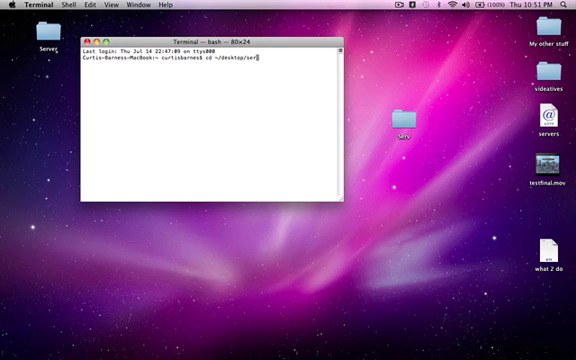
pyautogui.write('v')
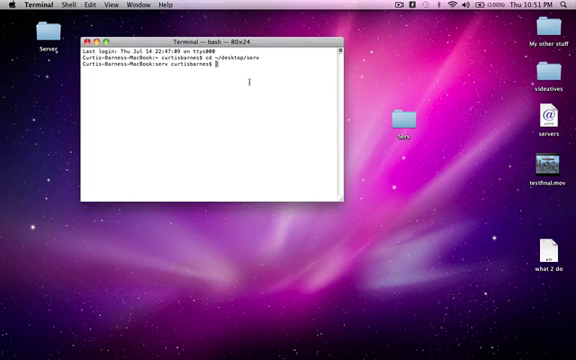
# Step: Run java -Xmx1024M -Xms1024M -jar minecraft_server.jar nogui to start the server
pyautogui.write('java -Xmx1024M -Xms1024M -jar minecraft_server.jar nogui')
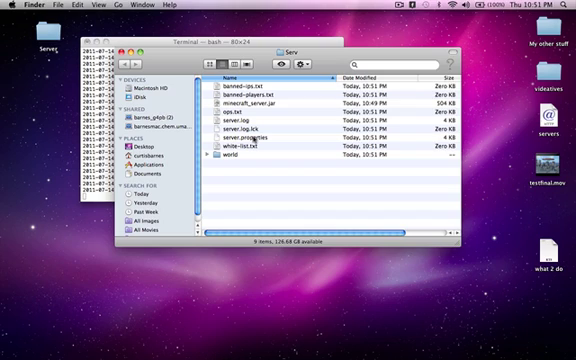
# Step: Open server.properties from the server folder in TextEdit
pyautogui.doubleClick(258, 136)
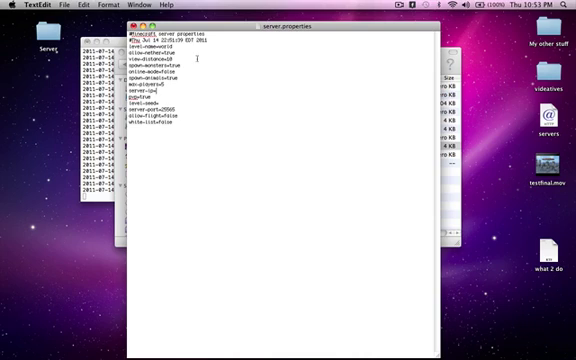
pyautogui.moveTo(208, 32)
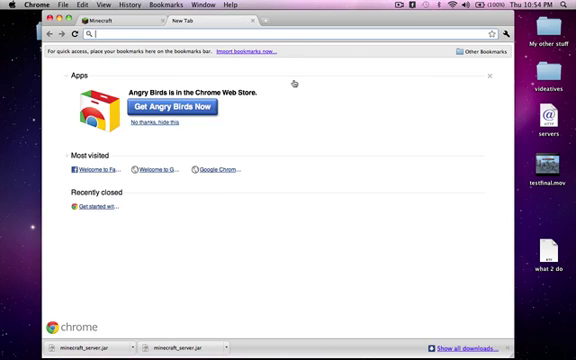
# Step: Search for logmein hamachi and open the Softonic LogMeIn Hamachi page
pyautogui.write('logmein.com/products/default.aspx')
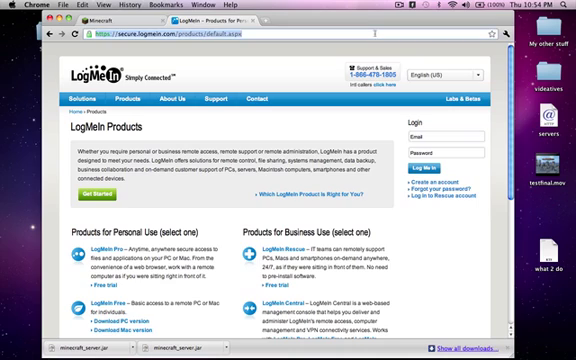
pyautogui.write('logmein ha')
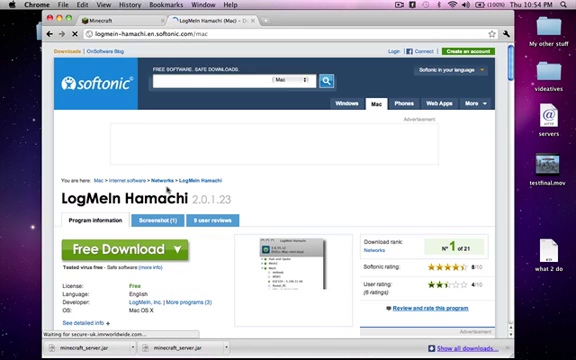
pyautogui.scroll(-3)
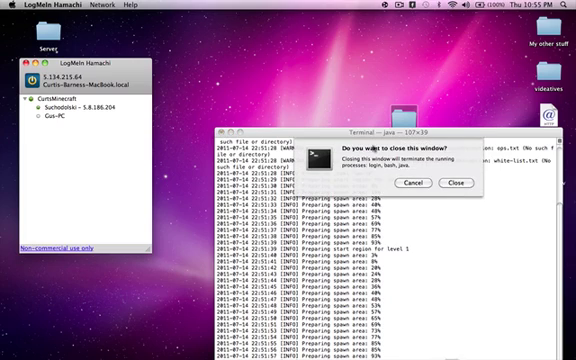
# Step: Join the multiplayer server at the Hamachi IP address from Minecraft
pyautogui.click(448, 184)
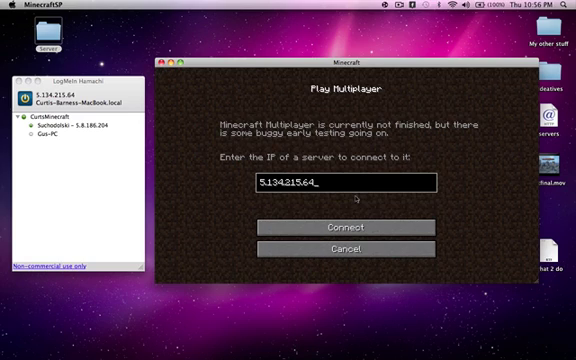
pyautogui.moveTo(358, 198)
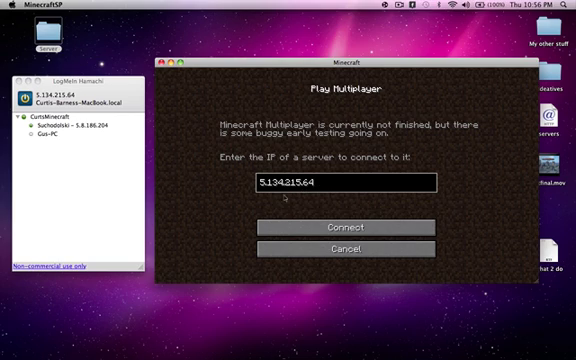
pyautogui.click(344, 228)
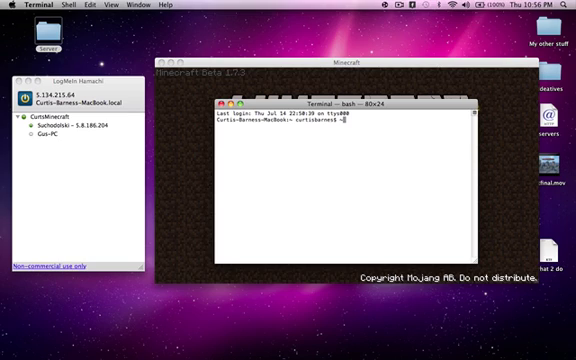
# Step: Attempt cd /desktop/server, which the shell reports as not found
pyautogui.write('cd')
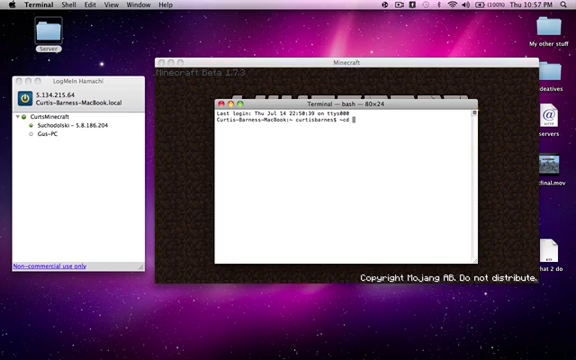
pyautogui.write('/de')
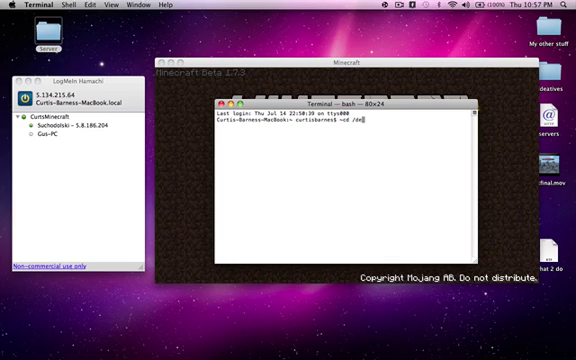
pyautogui.write('sktop/server')
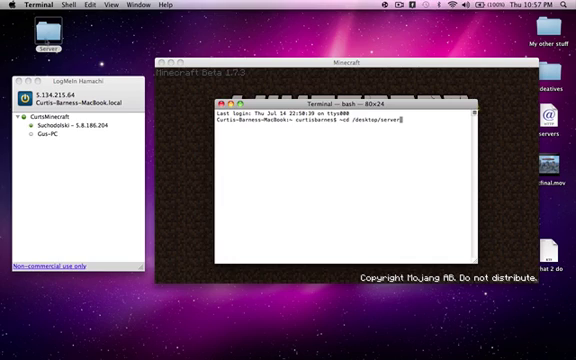
pyautogui.moveTo(416, 132)
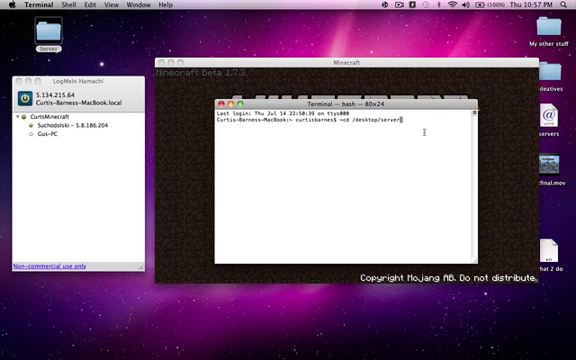
pyautogui.press('Return')
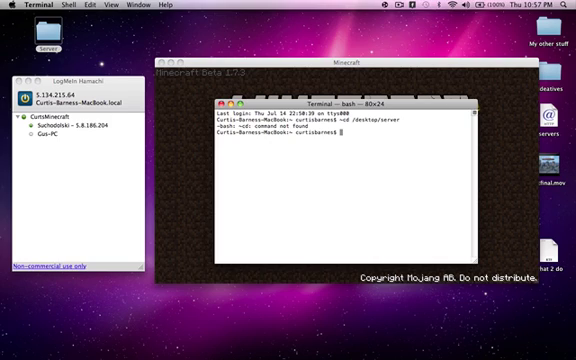
# Step: Change directory to ~/desktop/server with the corrected path
pyautogui.write('cd')
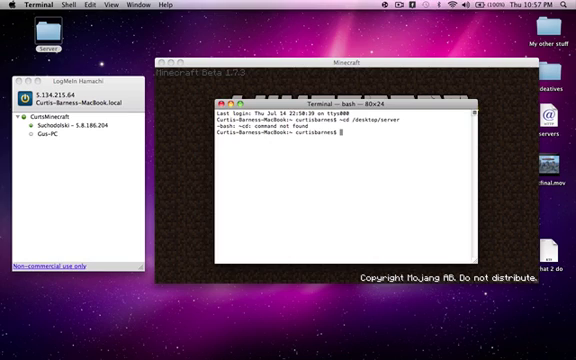
pyautogui.write('cd')
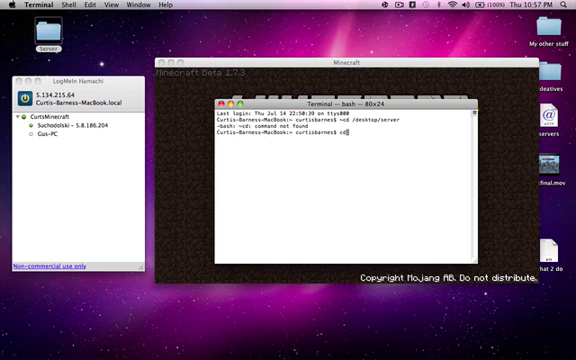
pyautogui.write('~')
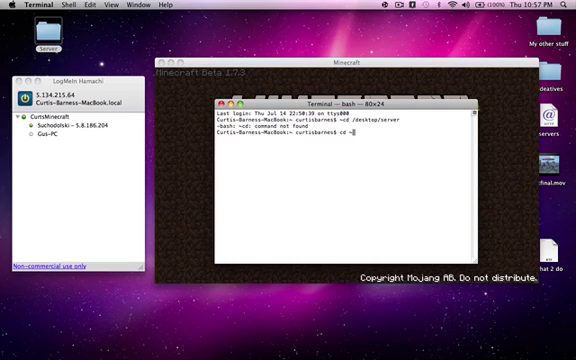
pyautogui.write('/')
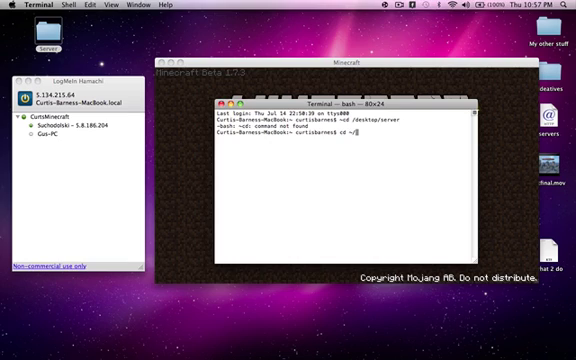
pyautogui.write('des')
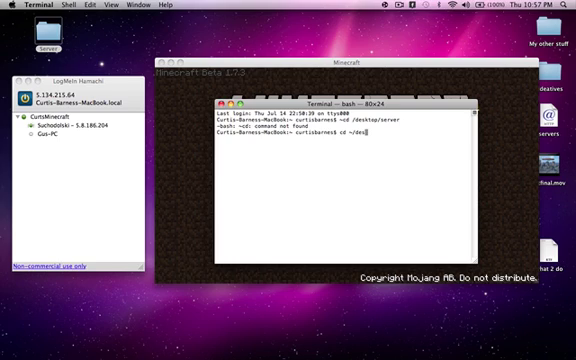
pyautogui.write('esktop/s')
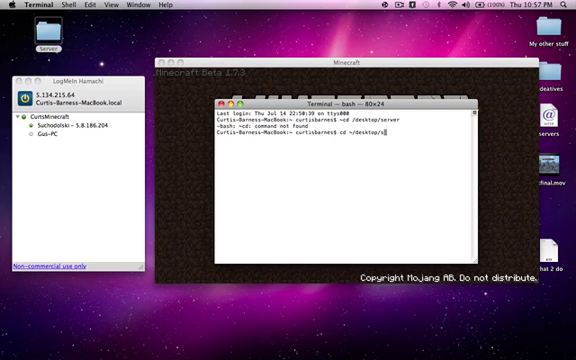
pyautogui.write('erver')
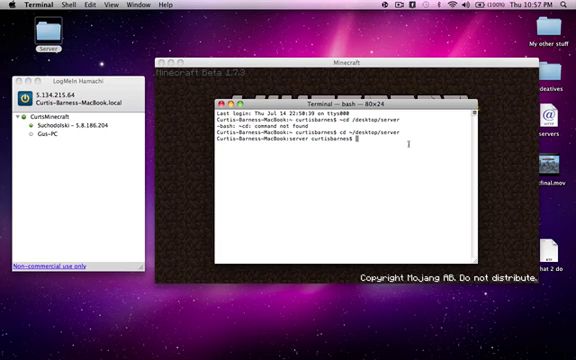
# Step: Start the server with java -Xmx1024M -Xms1024M -jar minecraft_server.jar nogui
pyautogui.write('java -Xmx1024M -Xms1024M -jar minecraft_server.jar nogui')
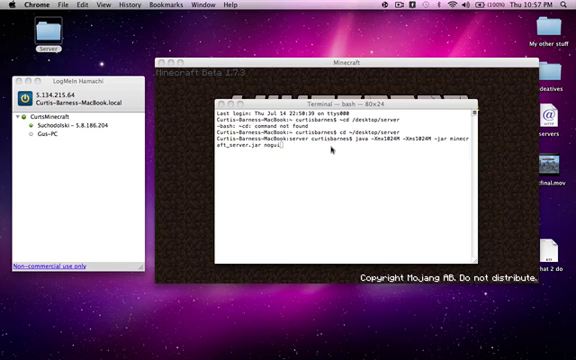
pyautogui.press('Return')
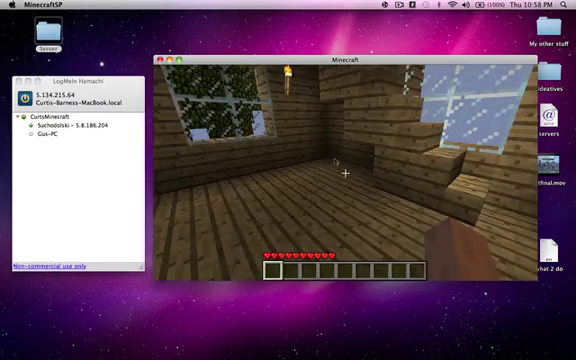
pyautogui.moveTo(344, 176)
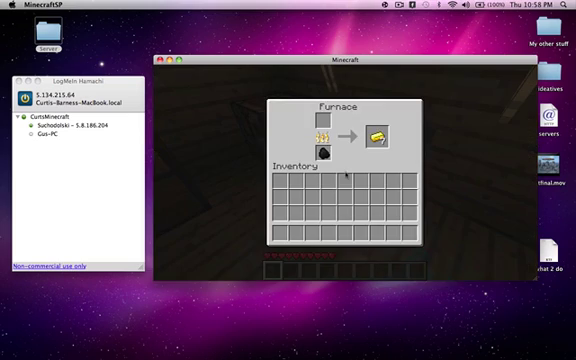
# Step: Close the furnace screen and return to the room inside the wooden house
pyautogui.press('escape')
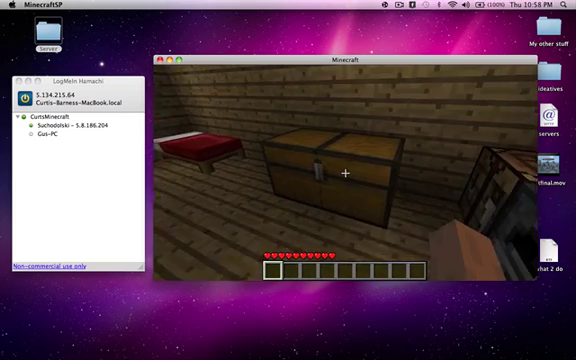